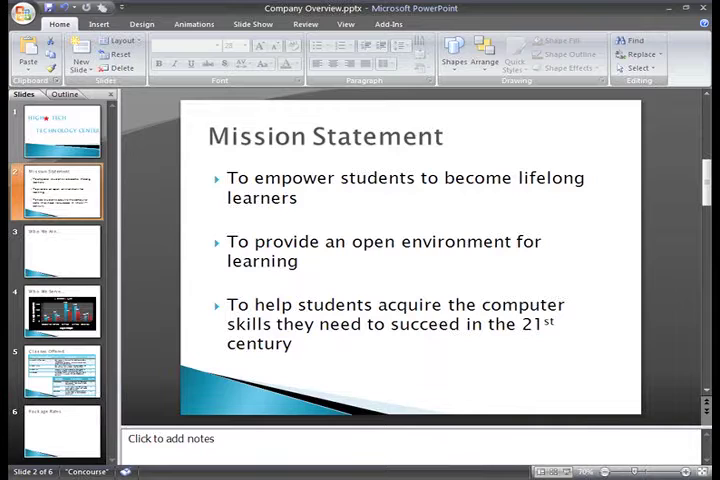
Go to slide 3, the empty 'Who We Are...' slide.
left_click(57, 251)
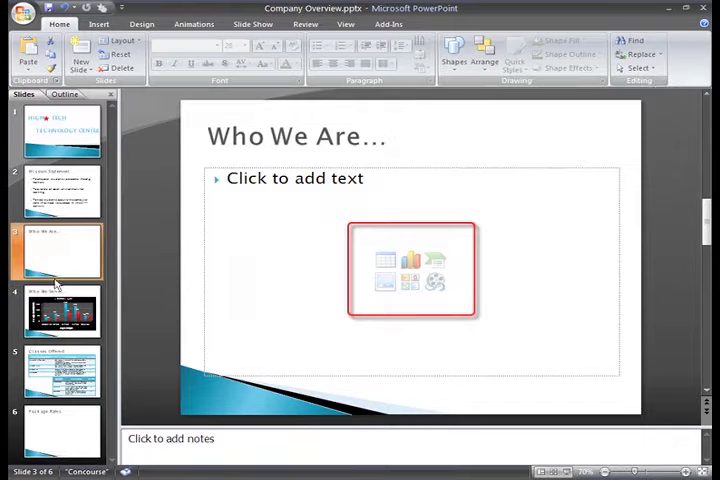
mouse_move(433, 281)
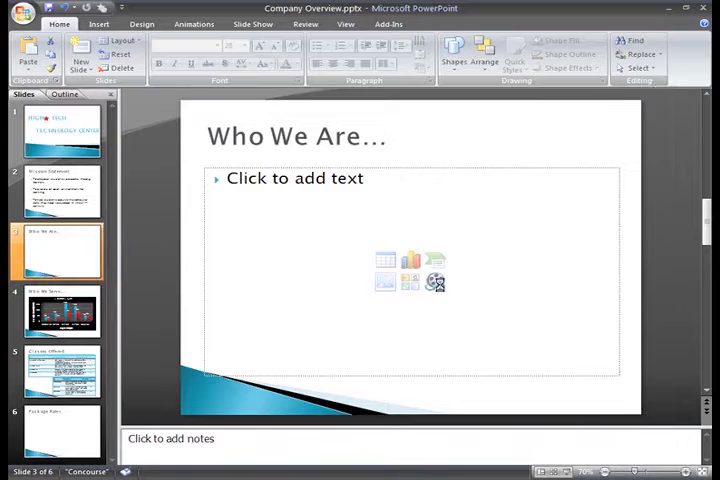
left_click(436, 282)
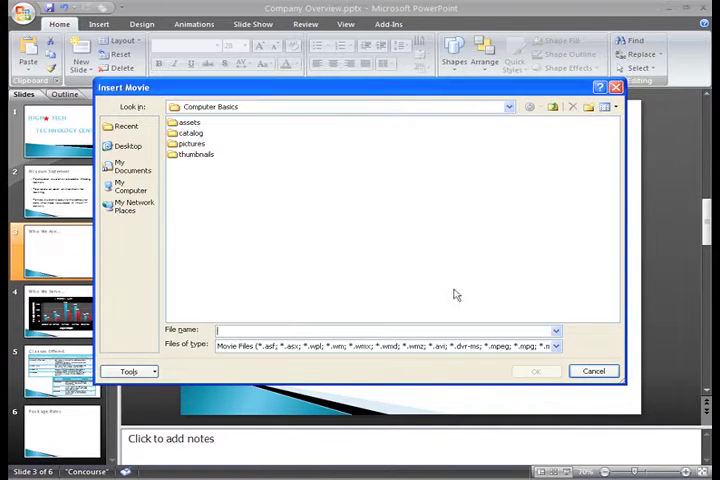
mouse_move(458, 295)
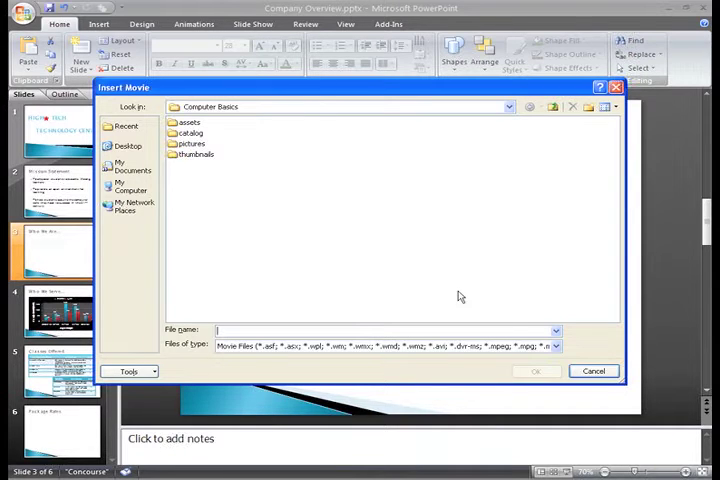
left_click(593, 371)
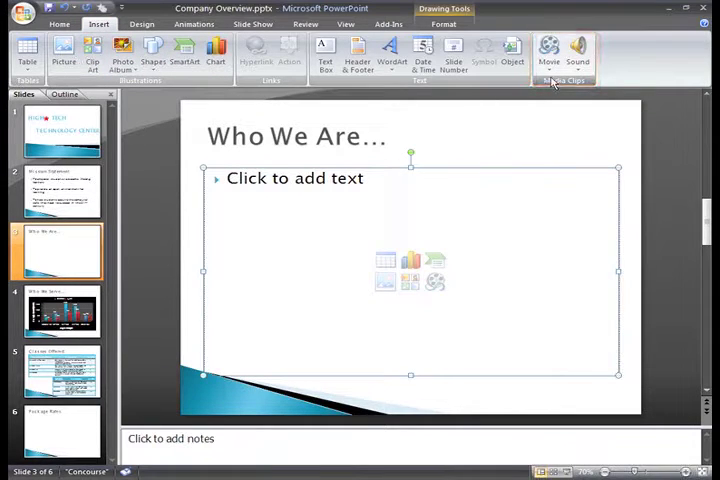
Choose Movie from File from the Insert tab's Movie dropdown.
left_click(548, 50)
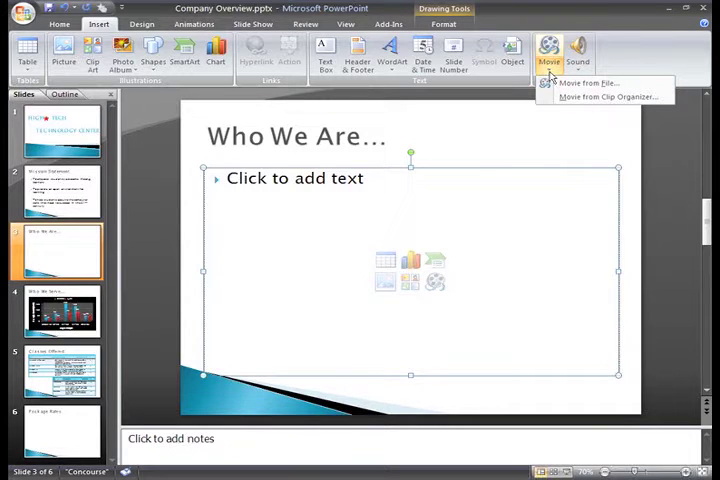
mouse_move(585, 83)
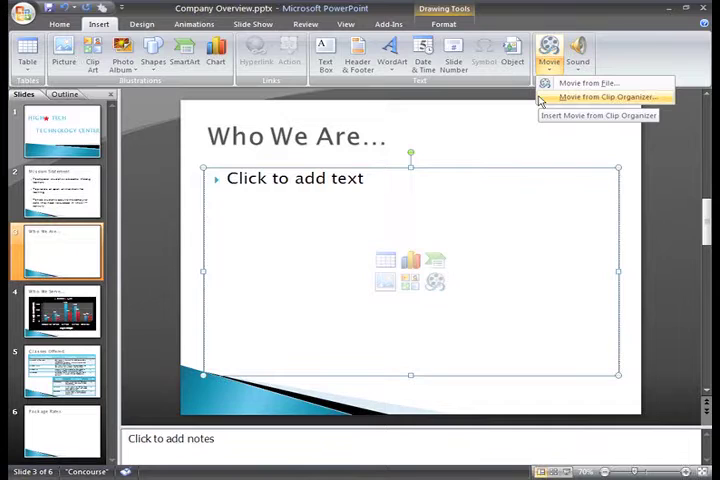
mouse_move(585, 84)
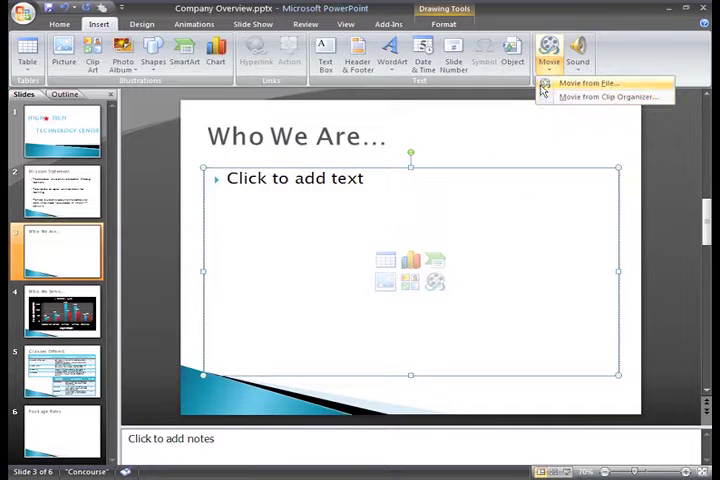
left_click(586, 84)
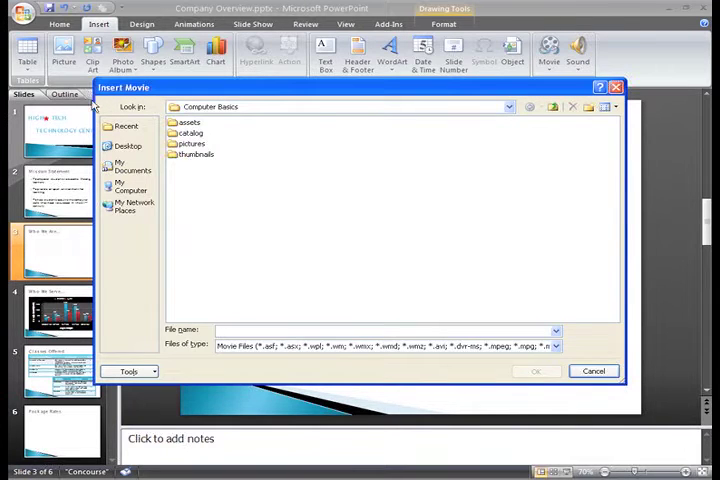
Insert HighTech.wmv from the Desktop onto the slide.
left_click(127, 146)
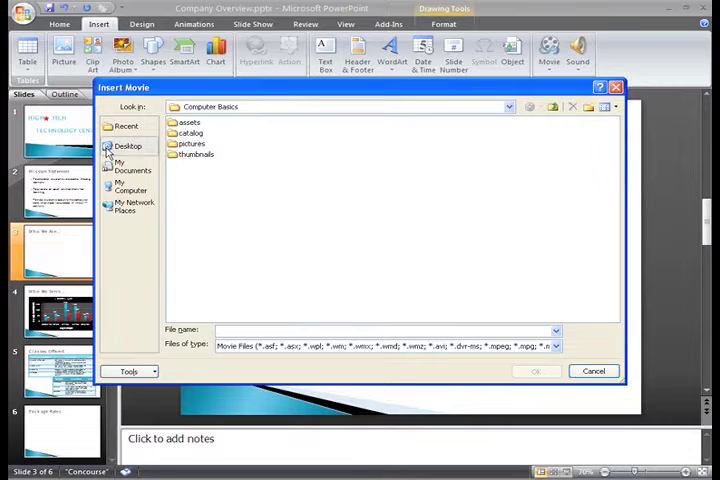
left_click(127, 146)
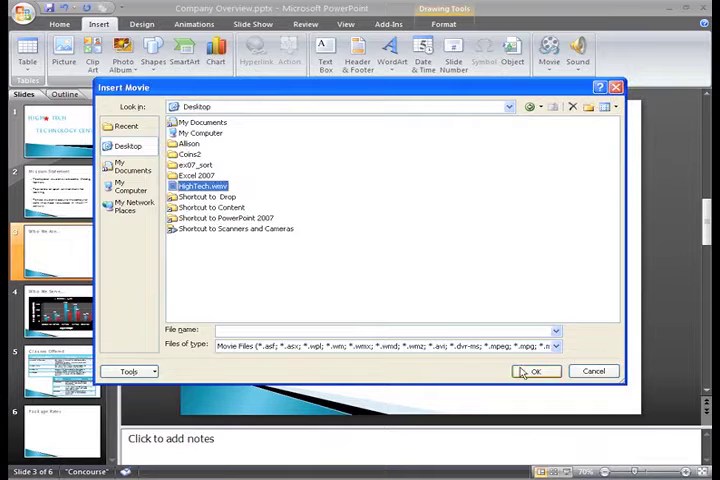
left_click(536, 371)
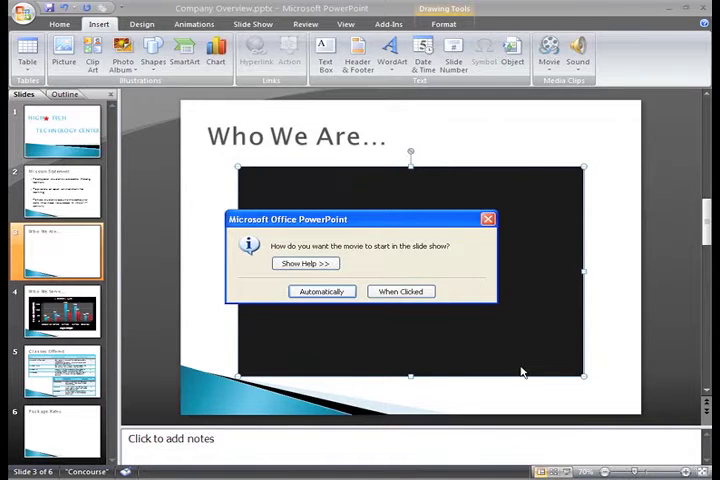
mouse_move(515, 373)
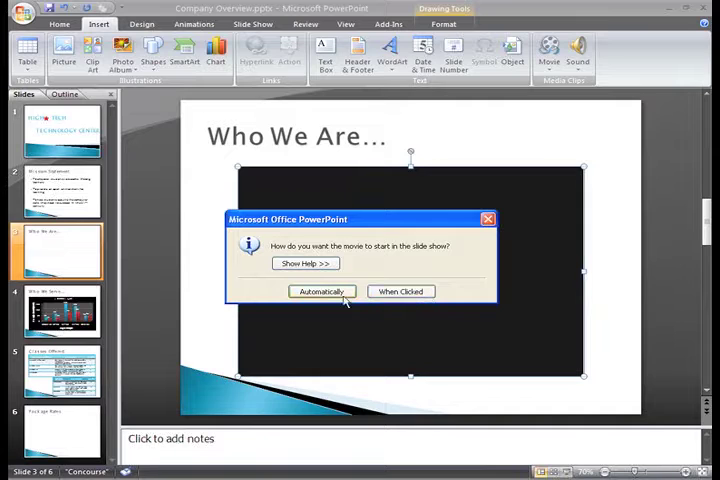
Set the HighTech movie to start automatically.
left_click(321, 291)
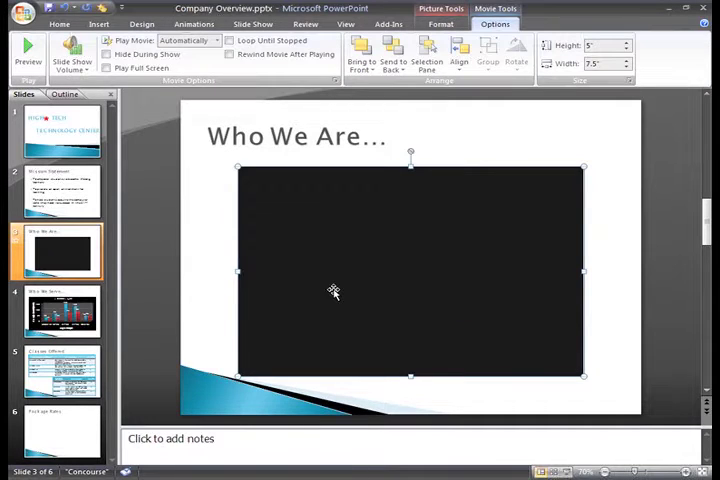
mouse_move(300, 337)
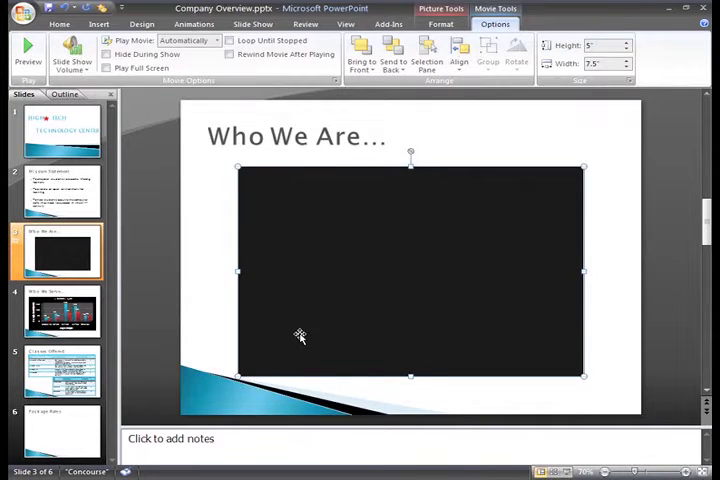
mouse_move(294, 335)
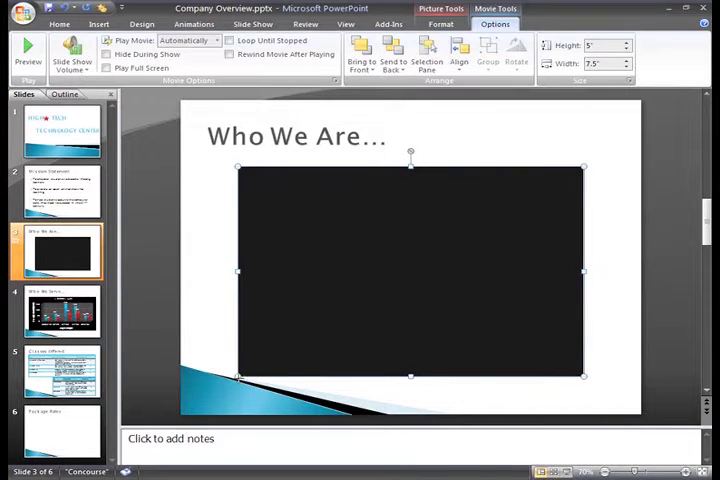
mouse_move(304, 316)
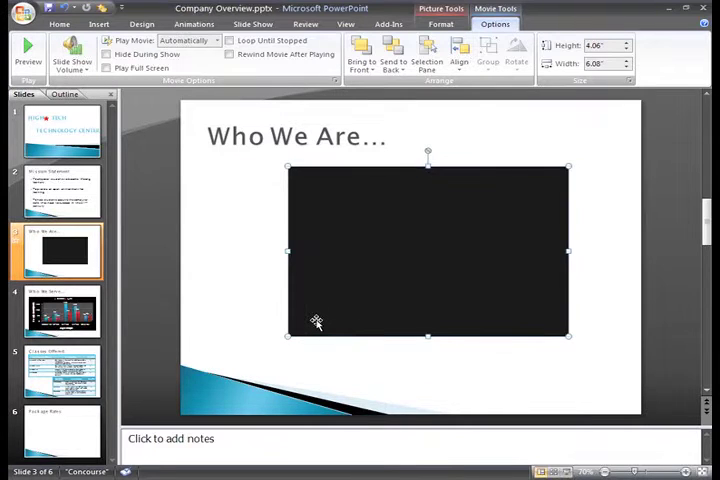
mouse_move(316, 320)
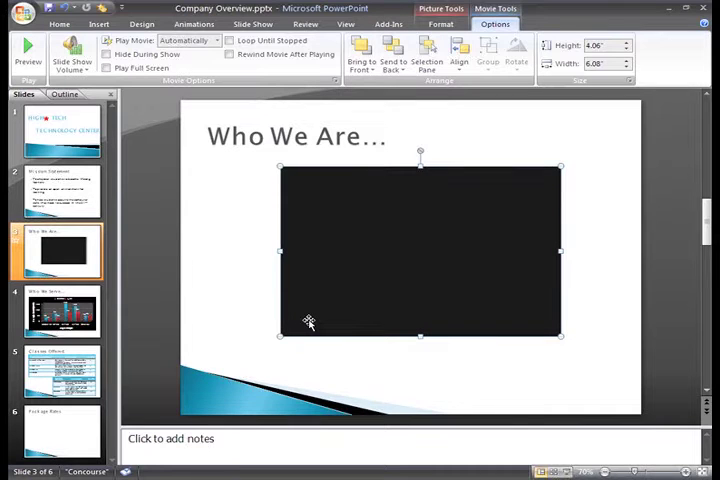
mouse_move(313, 358)
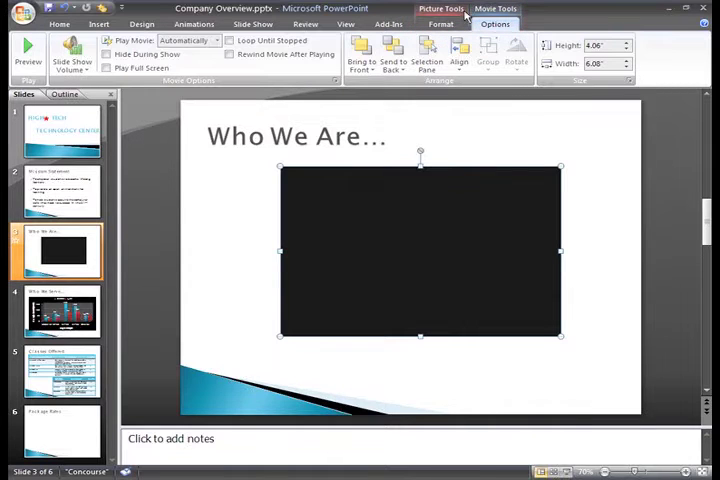
left_click(494, 24)
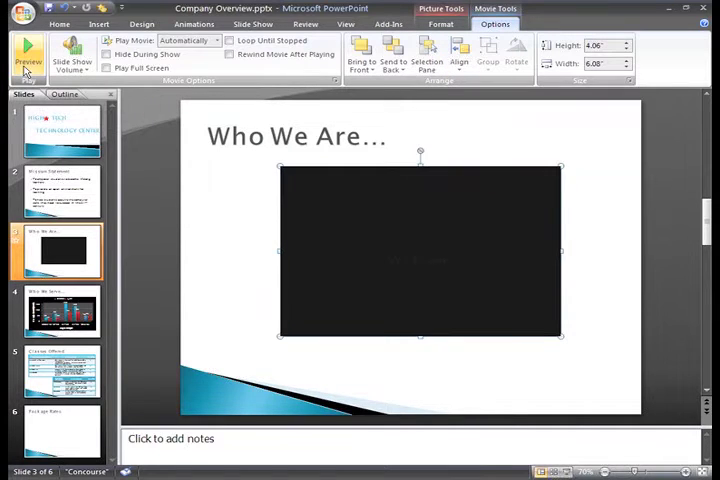
left_click(26, 55)
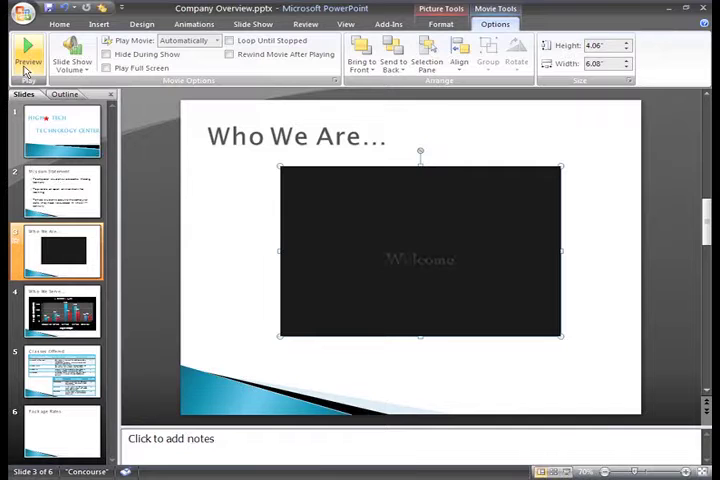
left_click(27, 55)
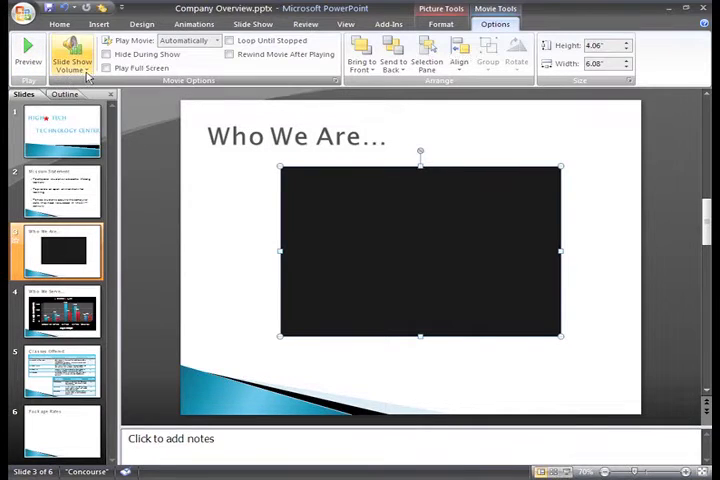
left_click(71, 55)
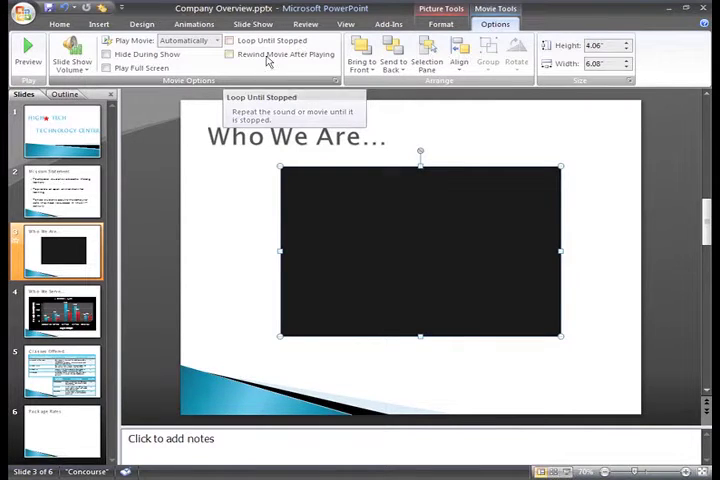
mouse_move(144, 67)
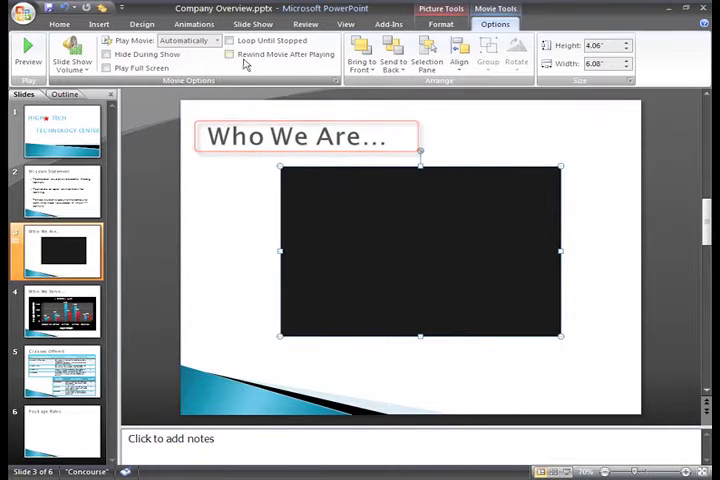
mouse_move(230, 53)
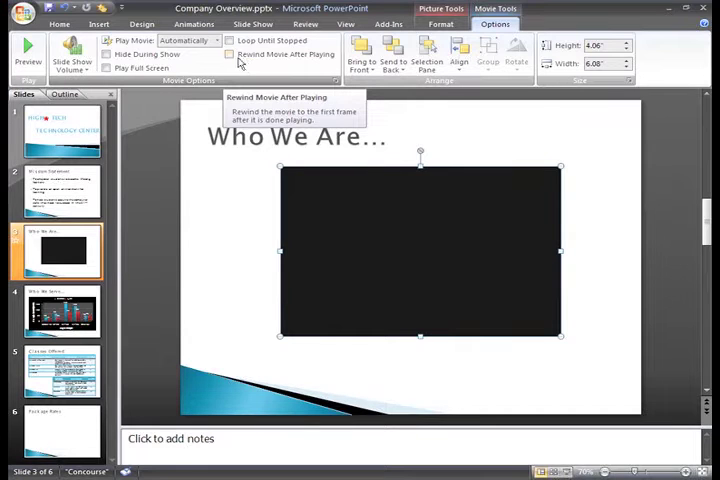
left_click(230, 54)
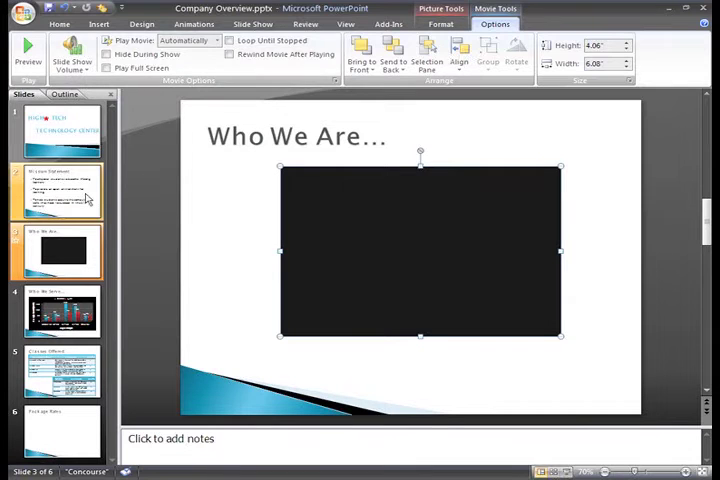
left_click(62, 191)
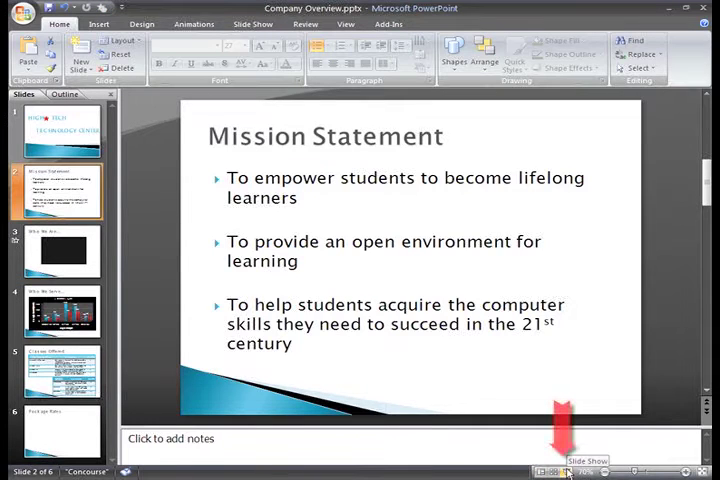
left_click(563, 461)
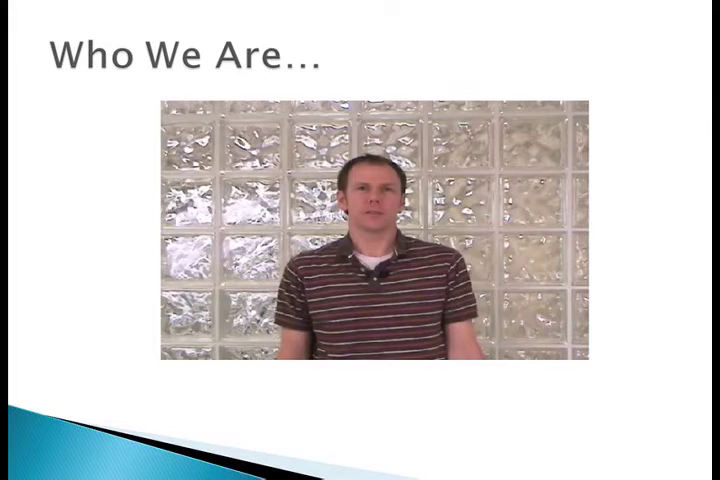
key("Escape")
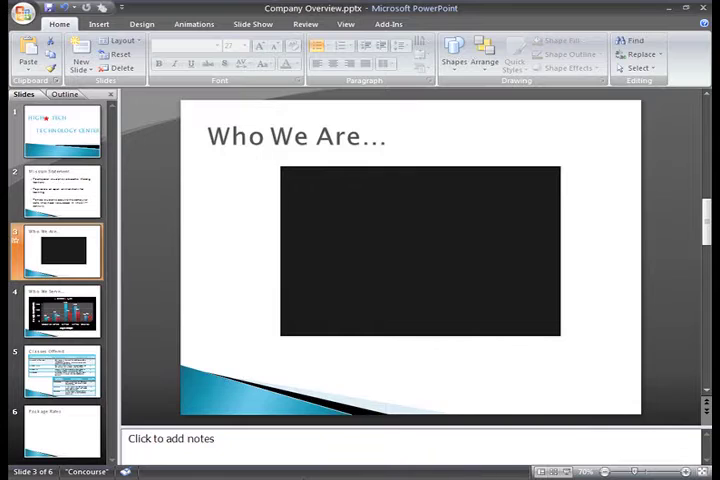
Select the HighTech movie on the 'Who We Are...' slide.
left_click(420, 250)
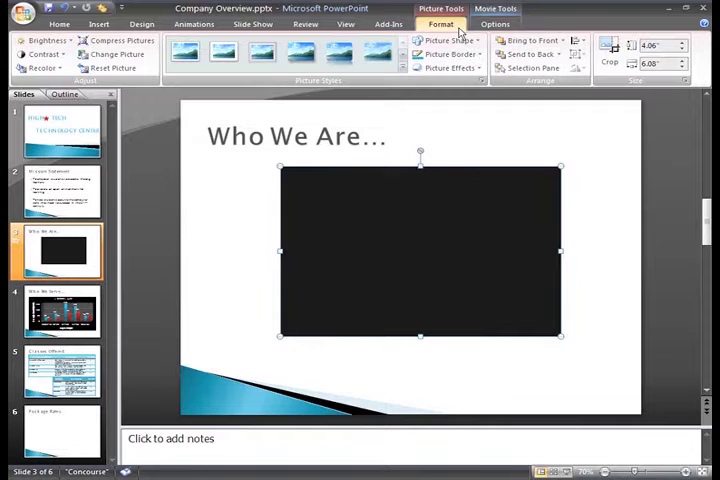
mouse_move(448, 40)
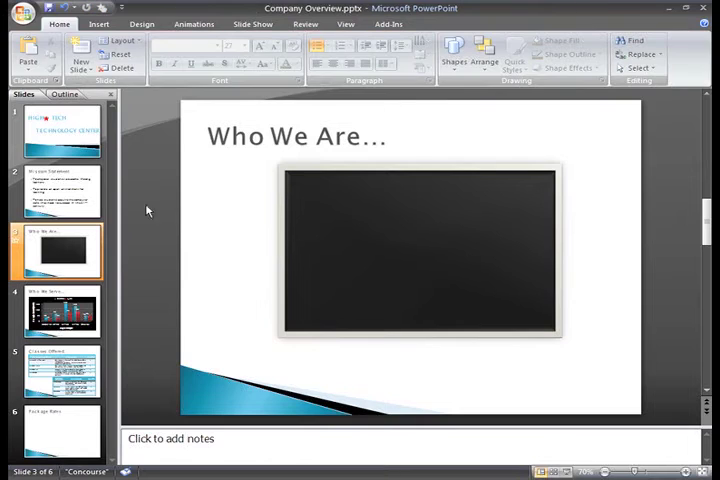
Go to slide 2, 'Mission Statement'.
left_click(62, 193)
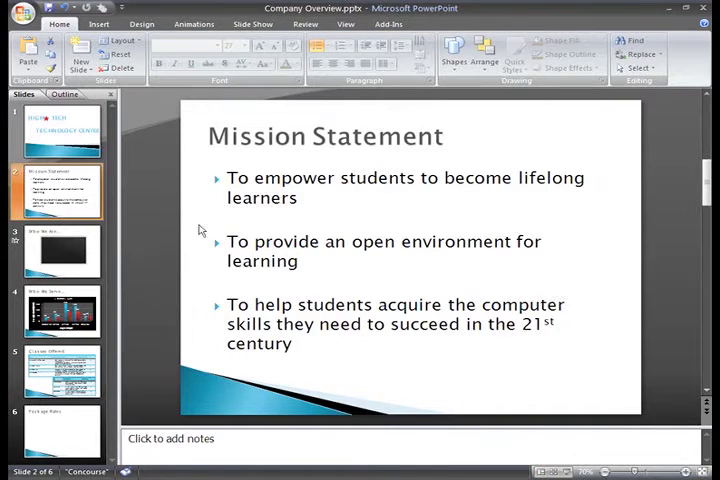
Apply the Two Content layout and select the empty right placeholder.
left_click(120, 40)
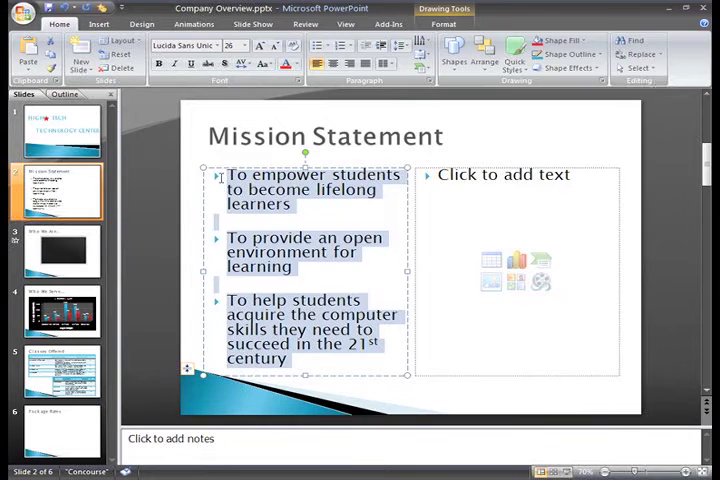
left_click(245, 46)
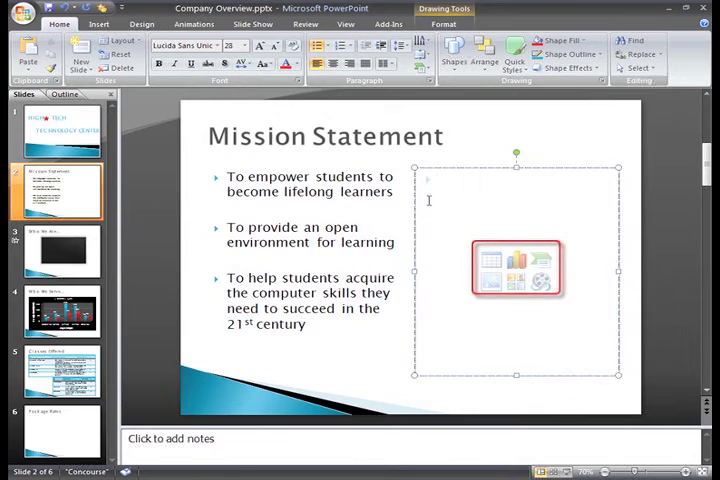
mouse_move(543, 281)
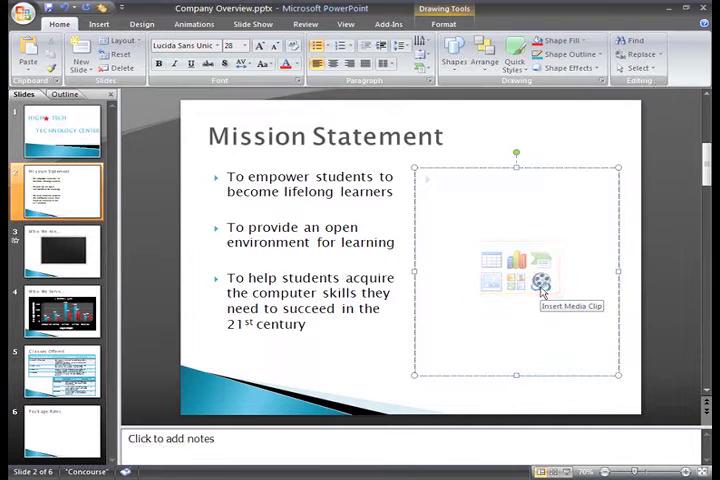
mouse_move(531, 298)
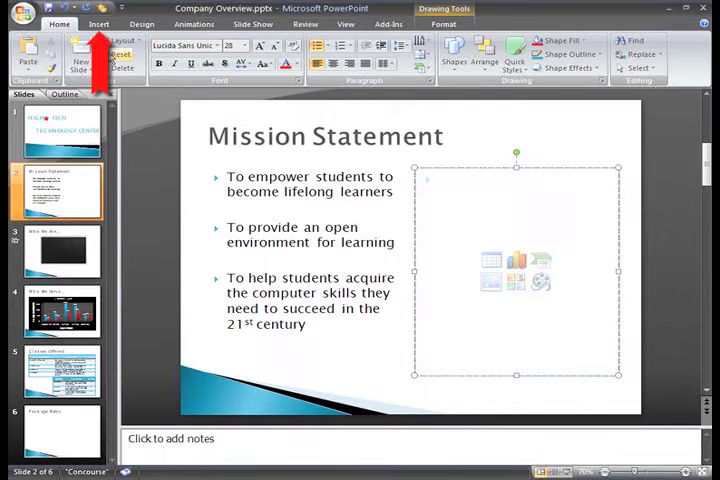
Open the Movie dropdown on the Insert tab.
left_click(99, 24)
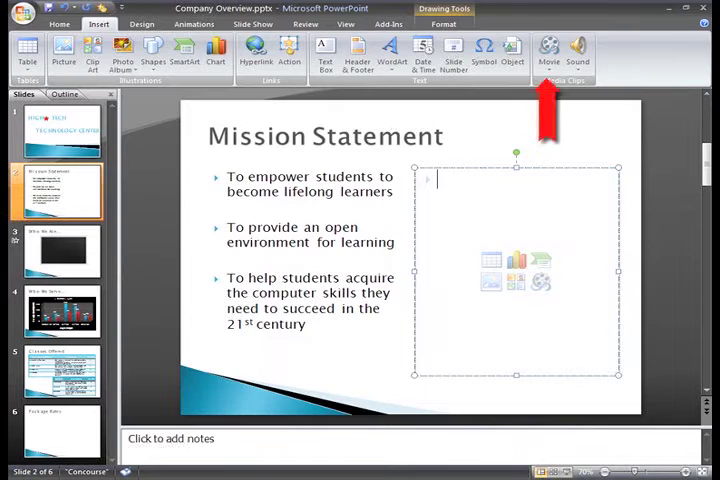
left_click(548, 50)
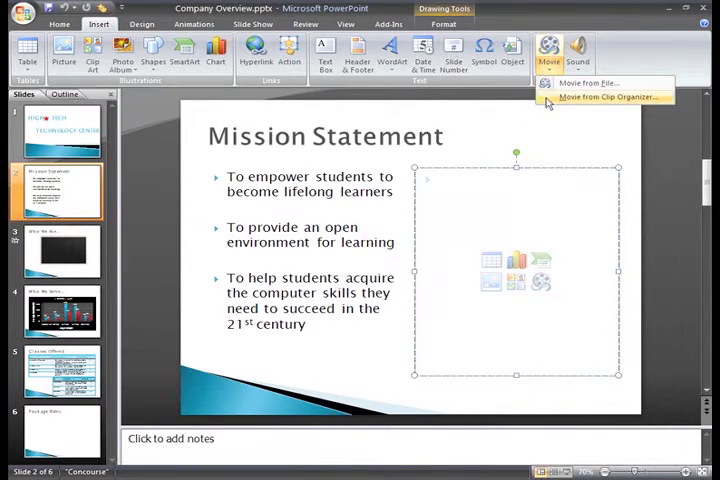
mouse_move(600, 96)
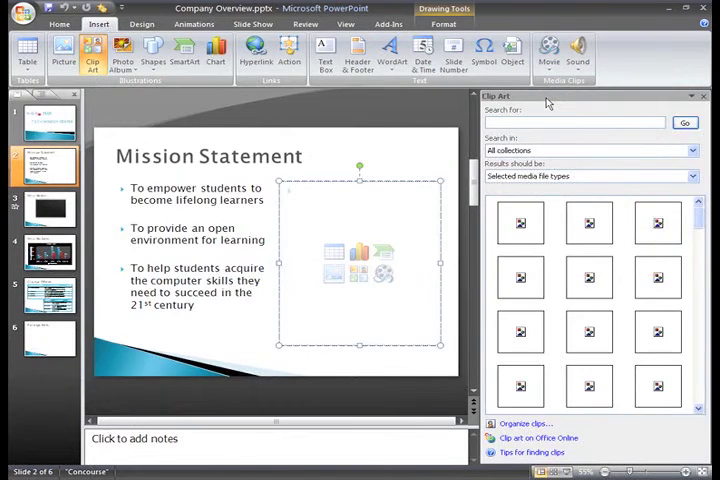
left_click(683, 122)
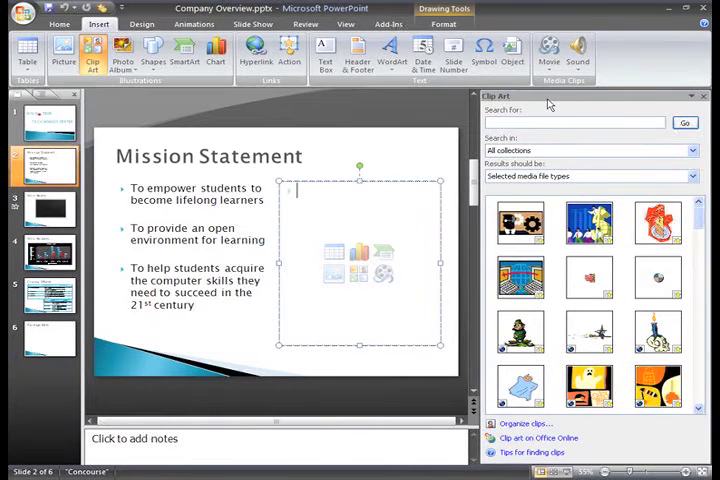
left_click(691, 176)
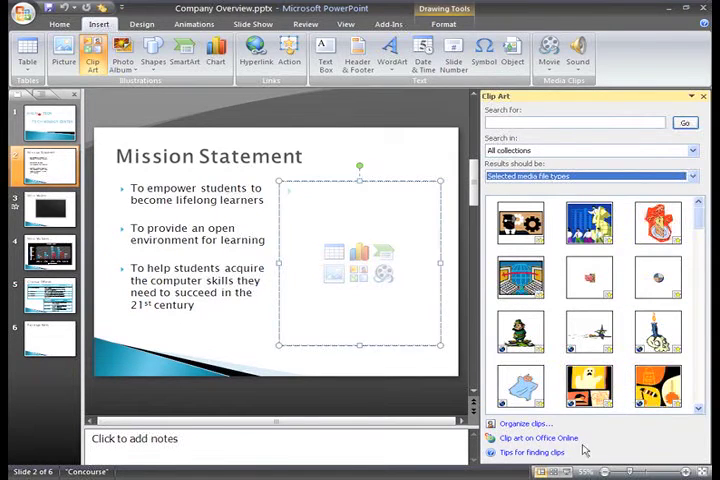
mouse_move(540, 438)
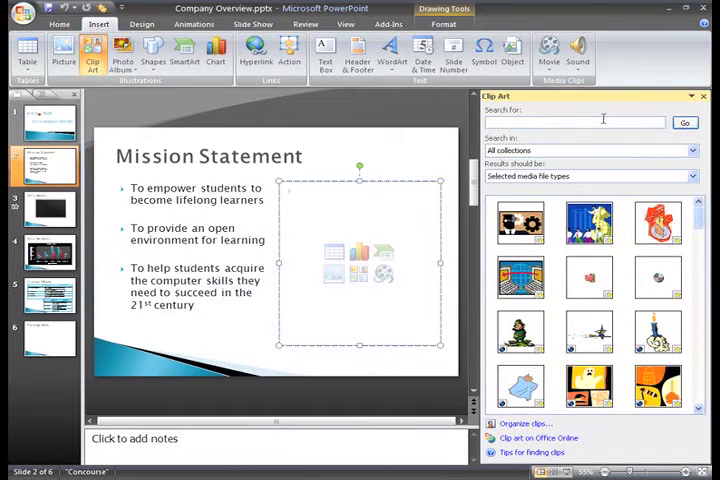
Search clip art for 'computers' and insert the http @ clip.
type("computers")
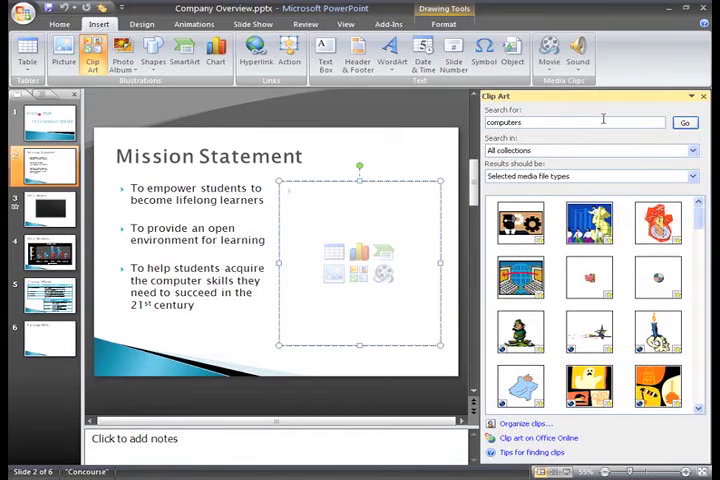
mouse_move(672, 128)
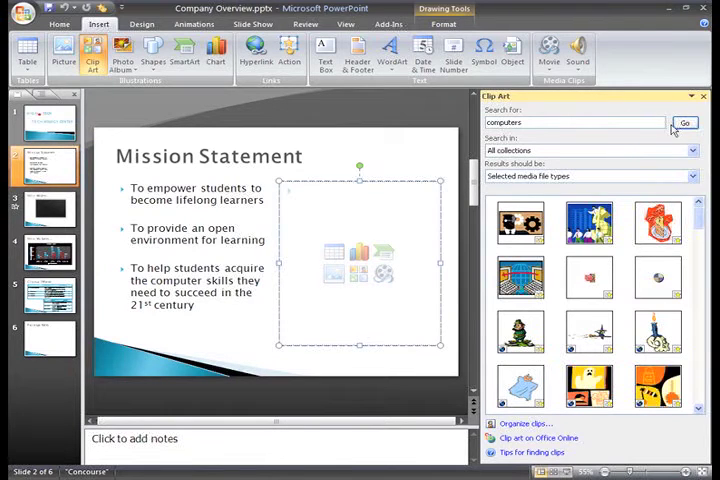
left_click(685, 122)
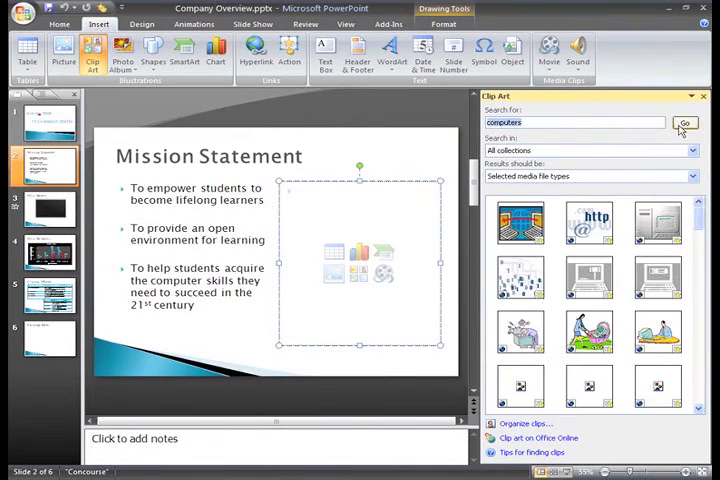
mouse_move(590, 220)
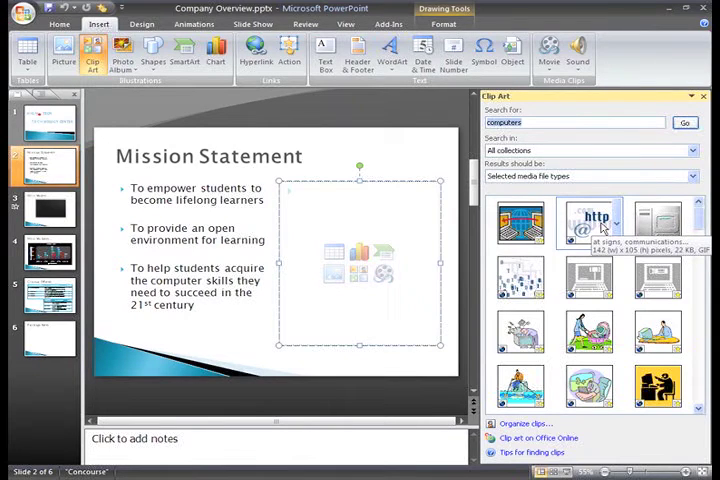
left_click(589, 222)
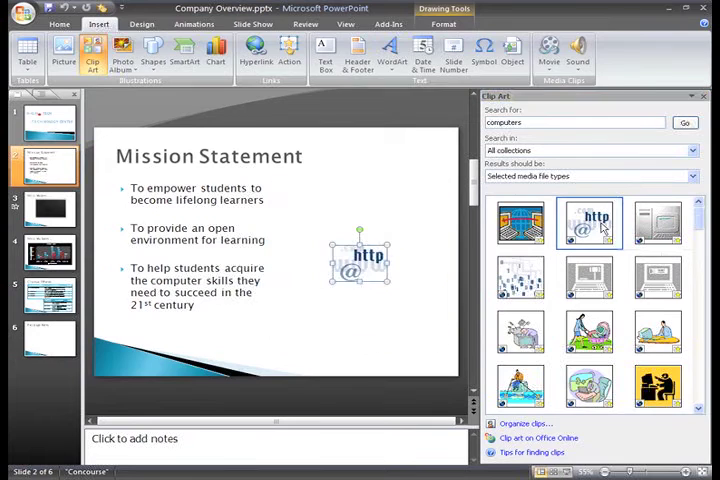
left_click(360, 262)
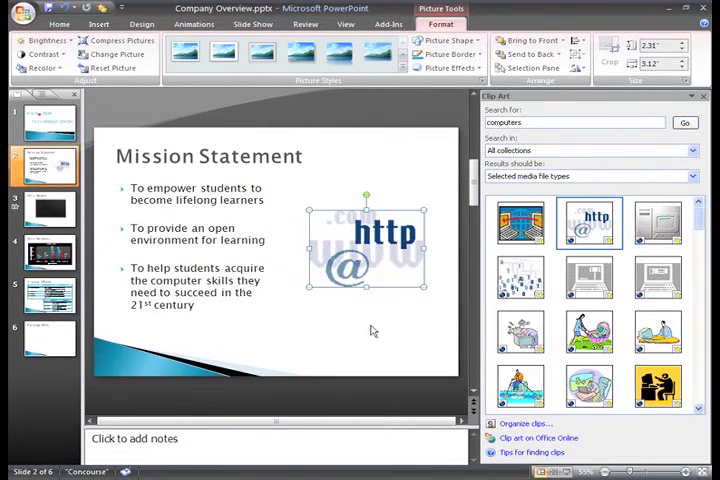
mouse_move(363, 330)
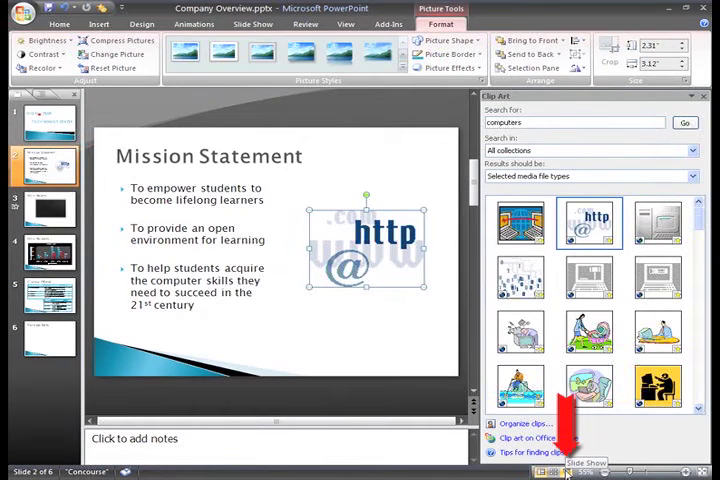
mouse_move(519, 388)
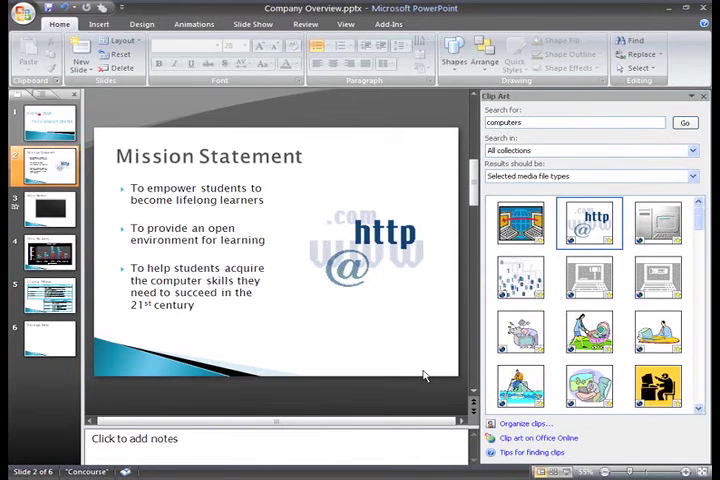
Select and delete the http @ clip from the right placeholder.
left_click(380, 250)
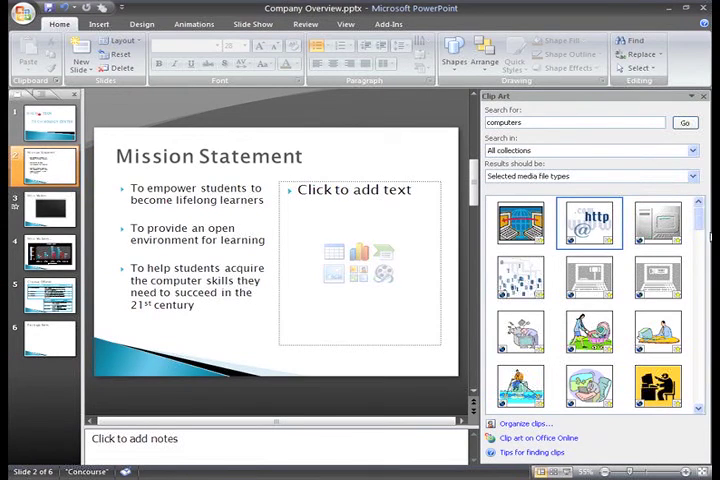
Scroll through the Clip Art results, close the pane, and select slide 3.
scroll("down", 3)
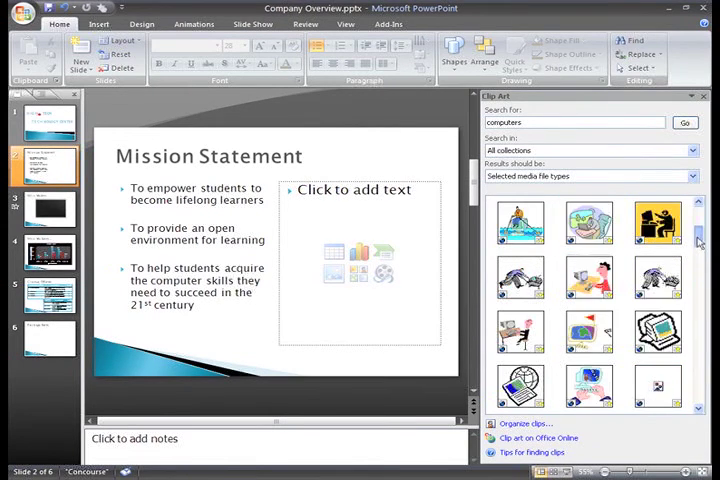
scroll("down", 3)
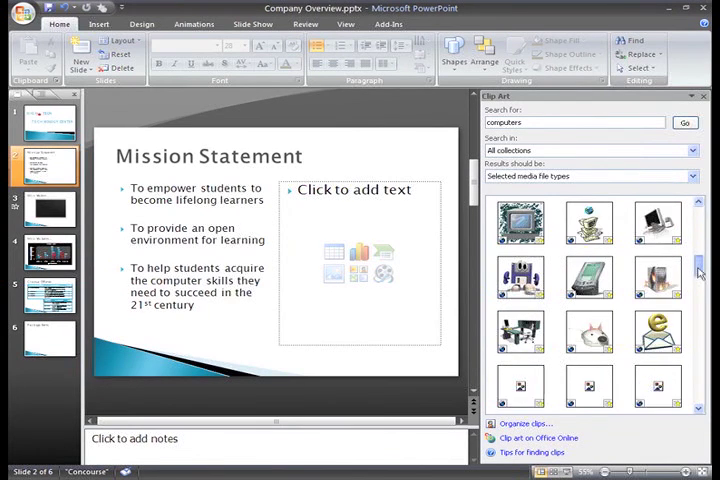
scroll("down", 3)
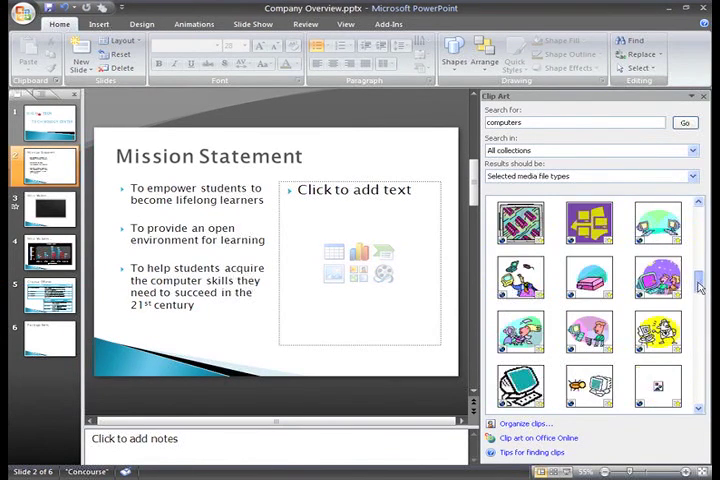
scroll("down", 3)
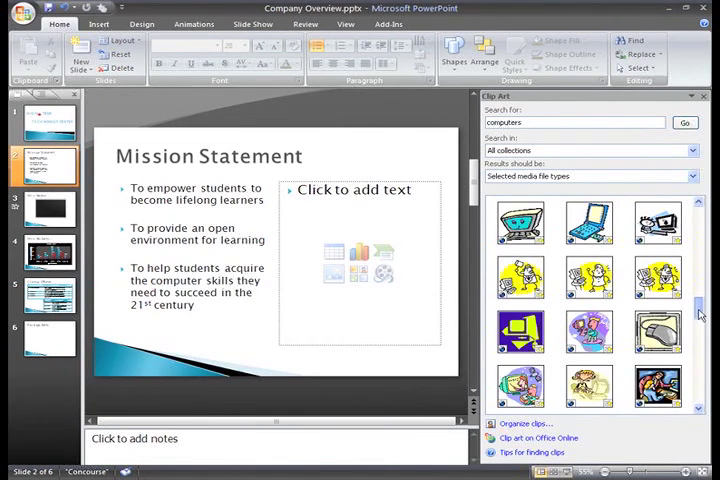
scroll("down", 3)
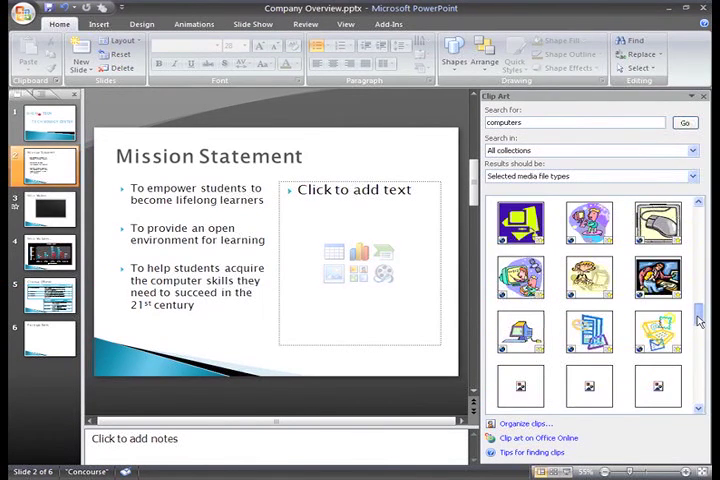
scroll("down", 3)
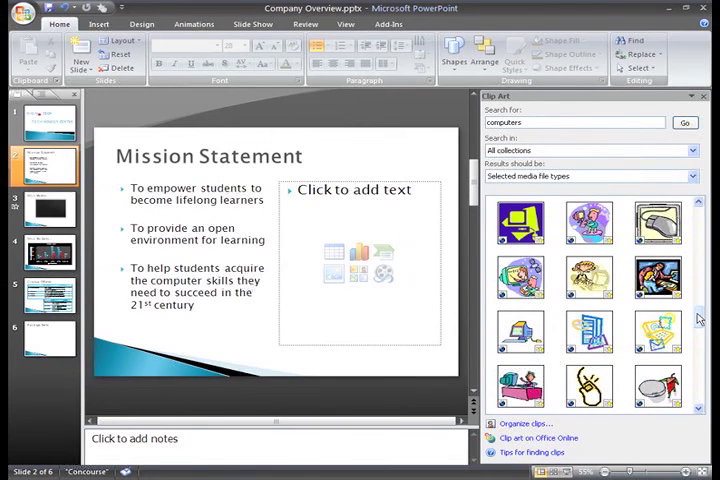
mouse_move(704, 98)
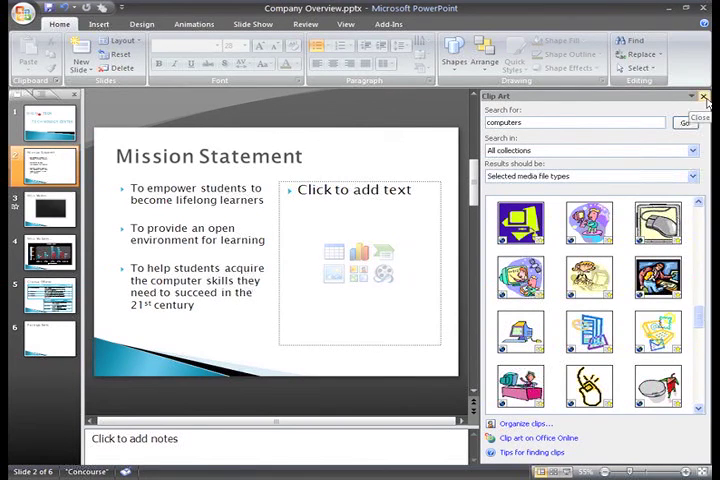
left_click(704, 97)
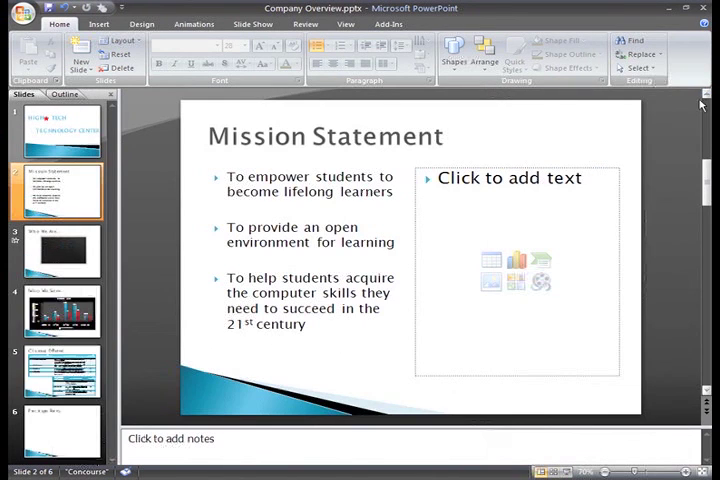
left_click(60, 250)
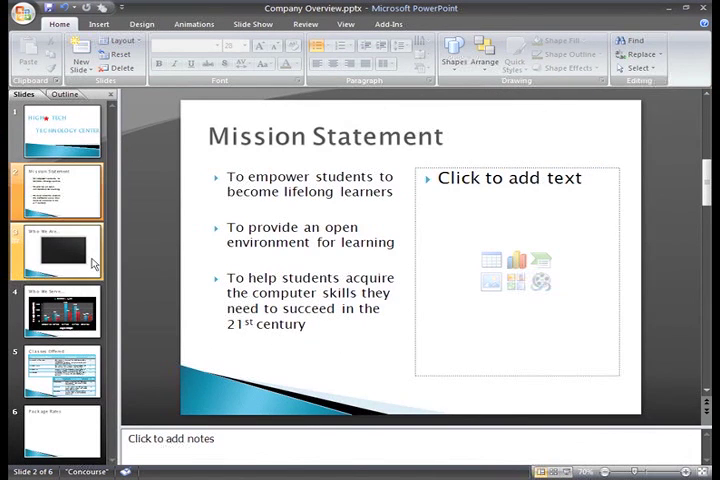